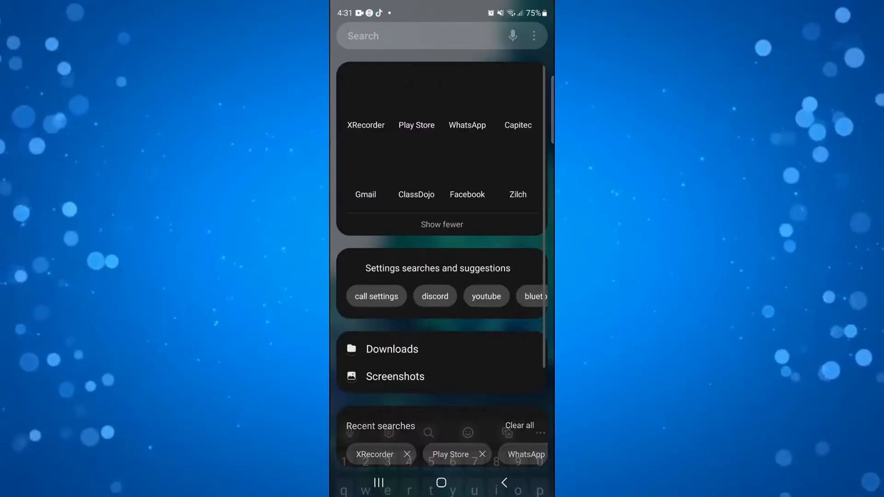
Search the launcher's app list for "x" so the X app shows in the results.
text(x)
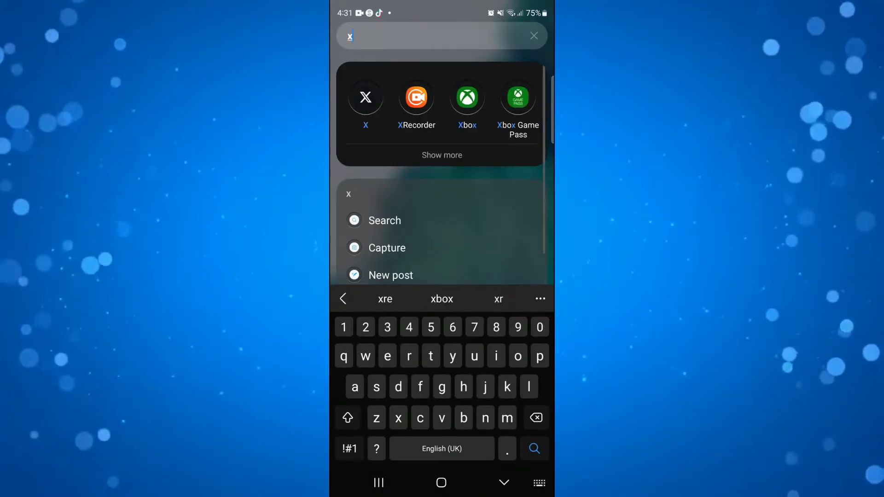
Launch the X app and bring up the account side menu from the profile avatar.
click(366, 97)
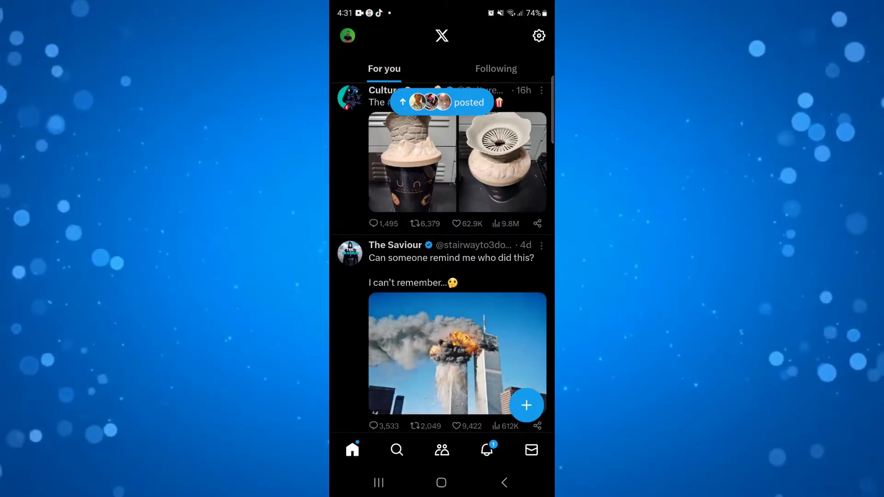
click(347, 36)
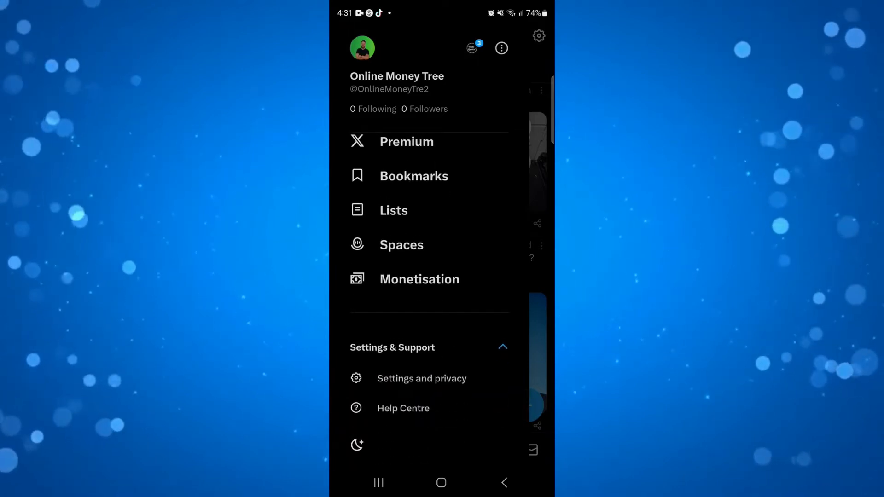
Reach the Languages page via Settings and privacy > Accessibility, display and languages.
click(421, 379)
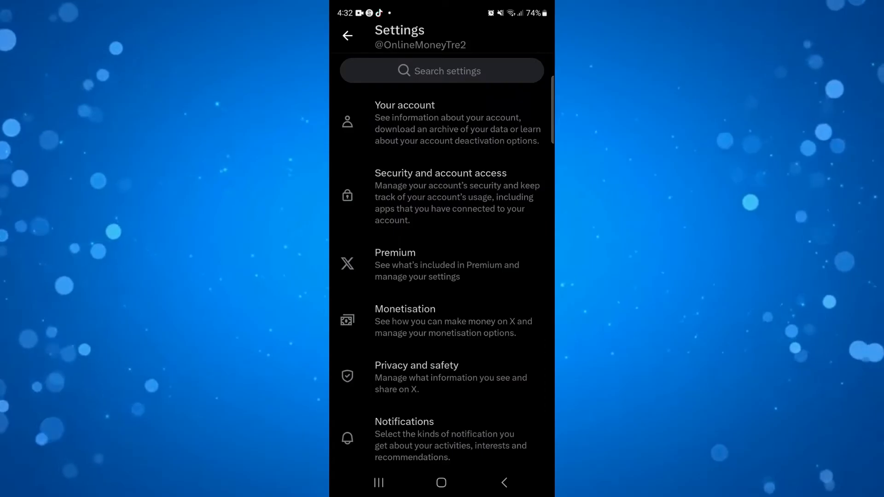
scroll(down, 3)
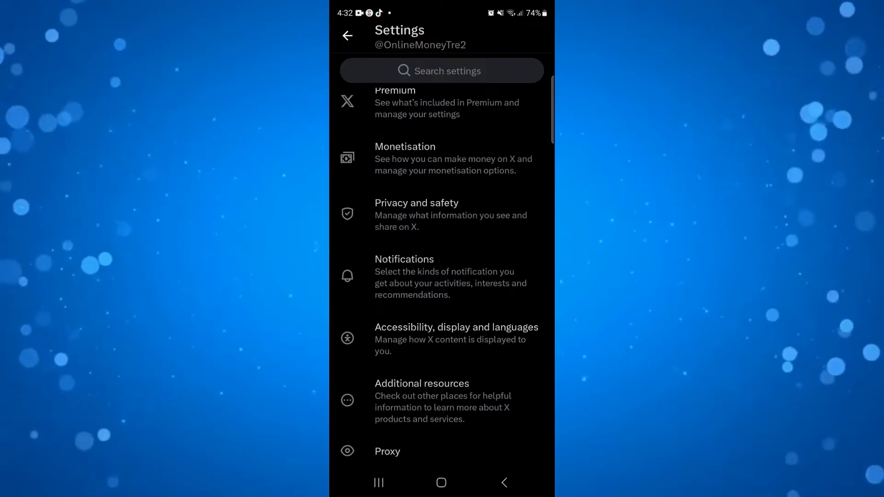
click(456, 338)
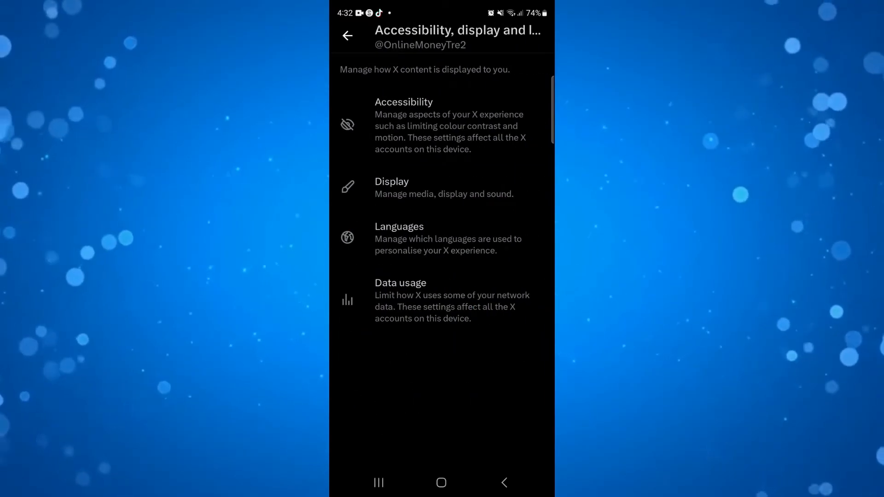
click(399, 238)
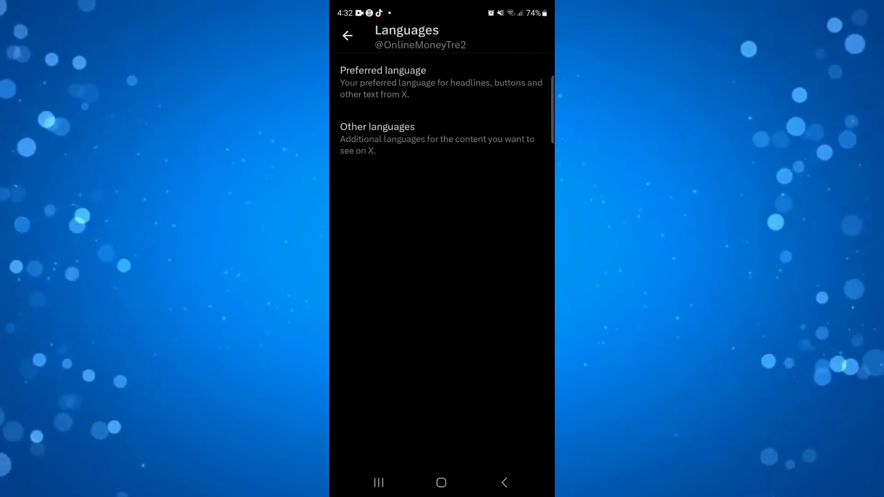
Search the preferred-language list for "ger" and confirm German - Deutsch with Next.
click(383, 82)
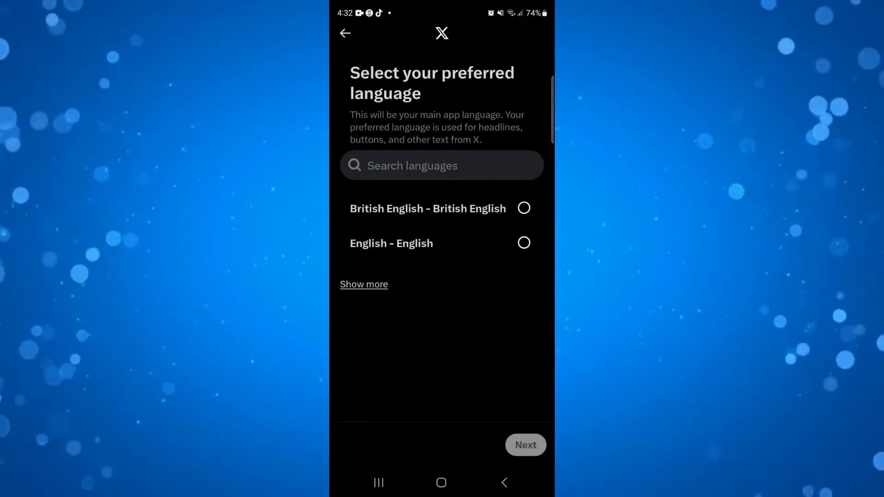
click(364, 285)
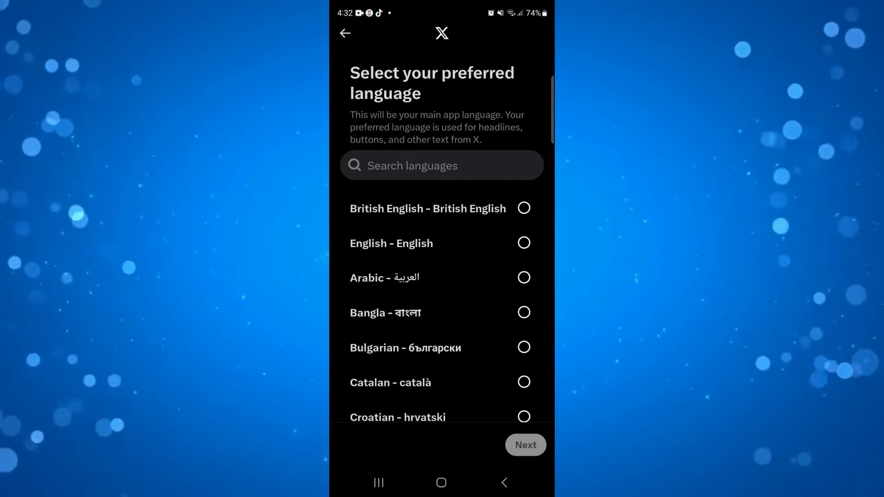
scroll(down, 3)
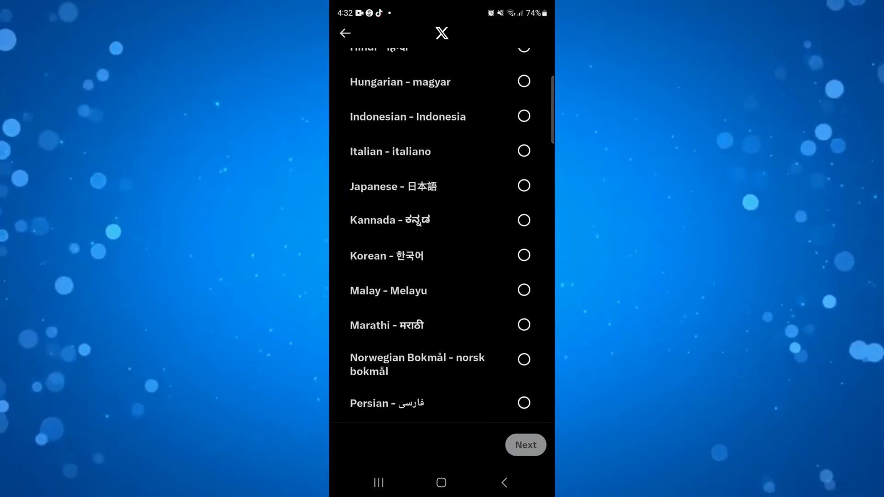
click(441, 64)
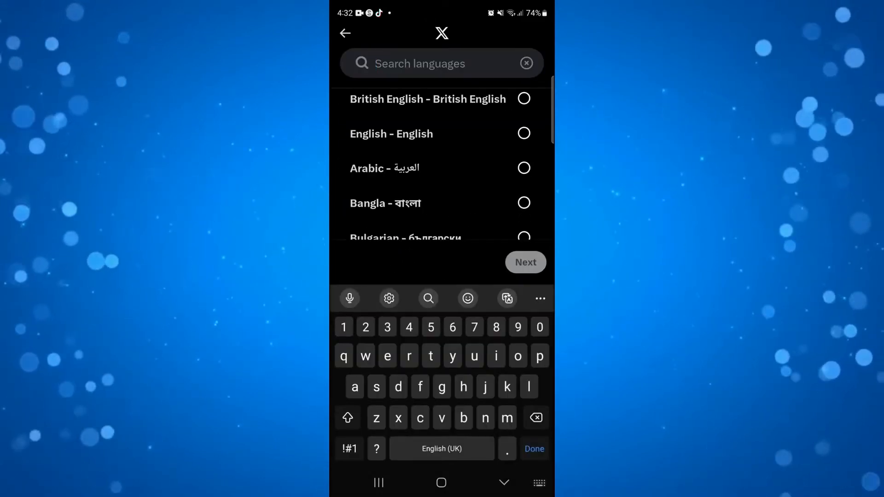
text(ger)
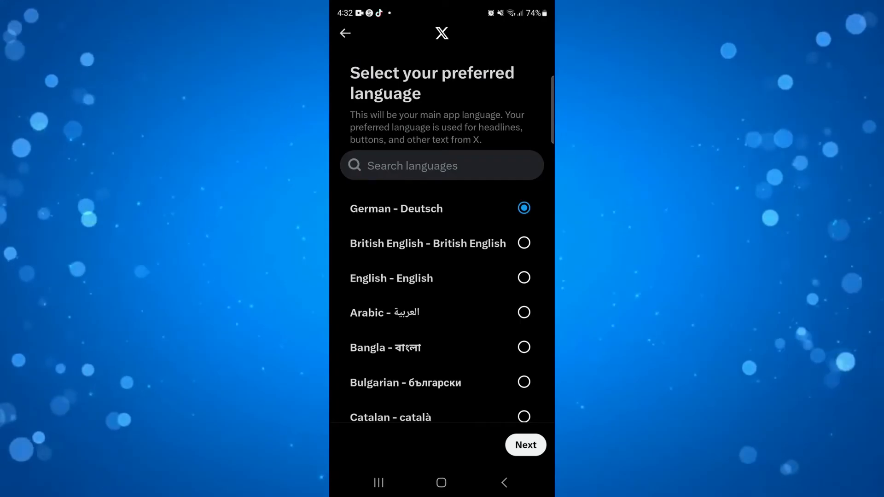
click(524, 445)
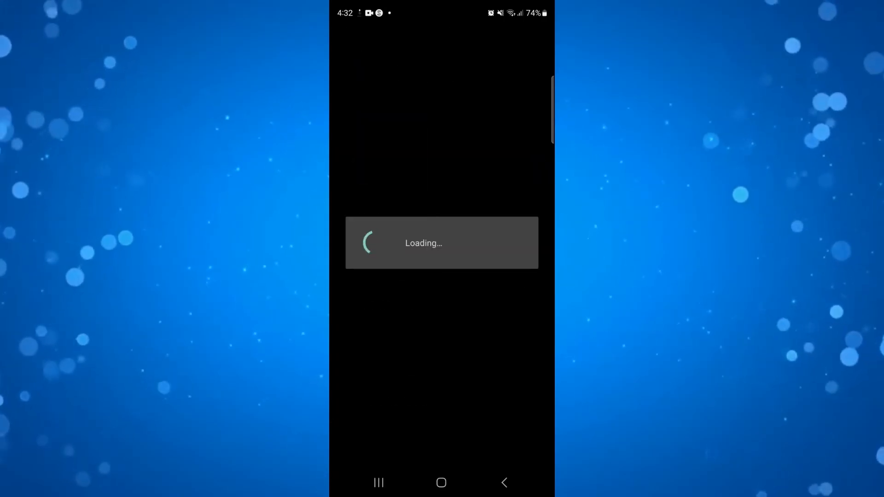